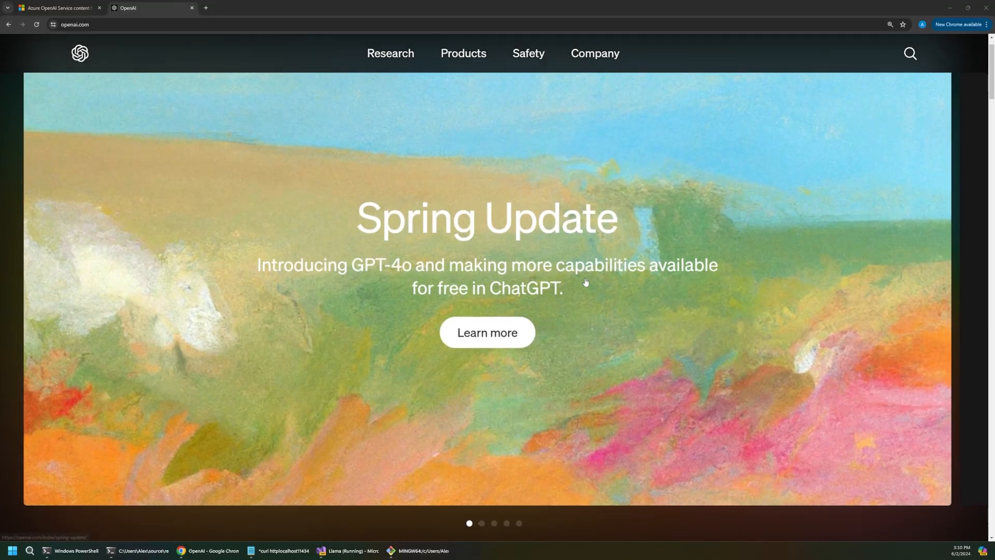
# Step: Send the 'haiku about a sad samurai' prompt to phi3:mini and get its haiku reply
pyautogui.scroll(-3)
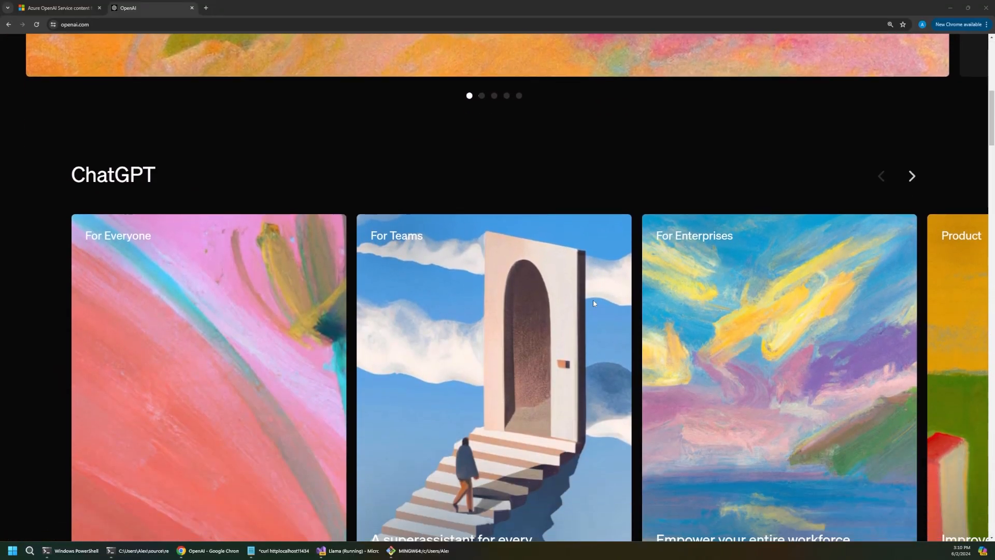
pyautogui.scroll(-3)
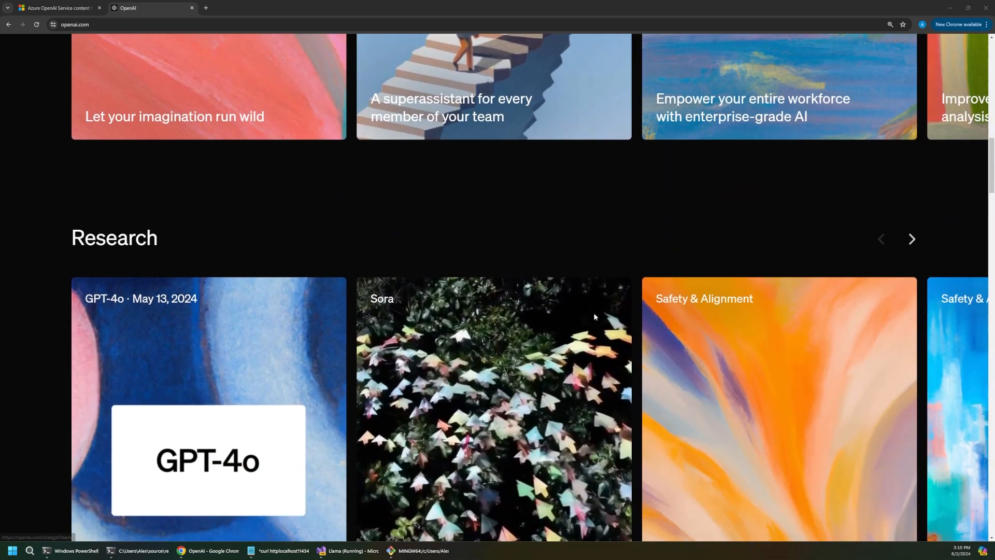
pyautogui.scroll(-3)
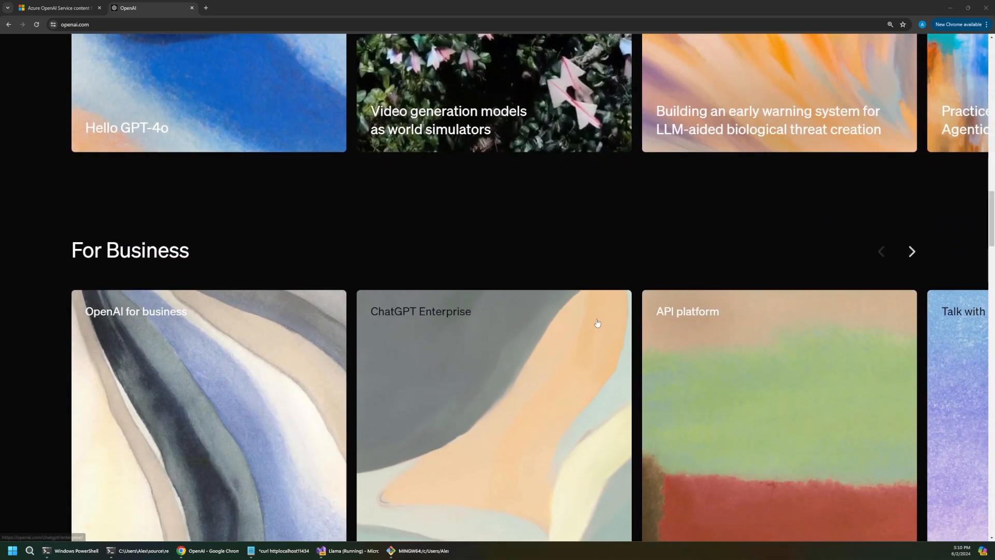
pyautogui.scroll(-3)
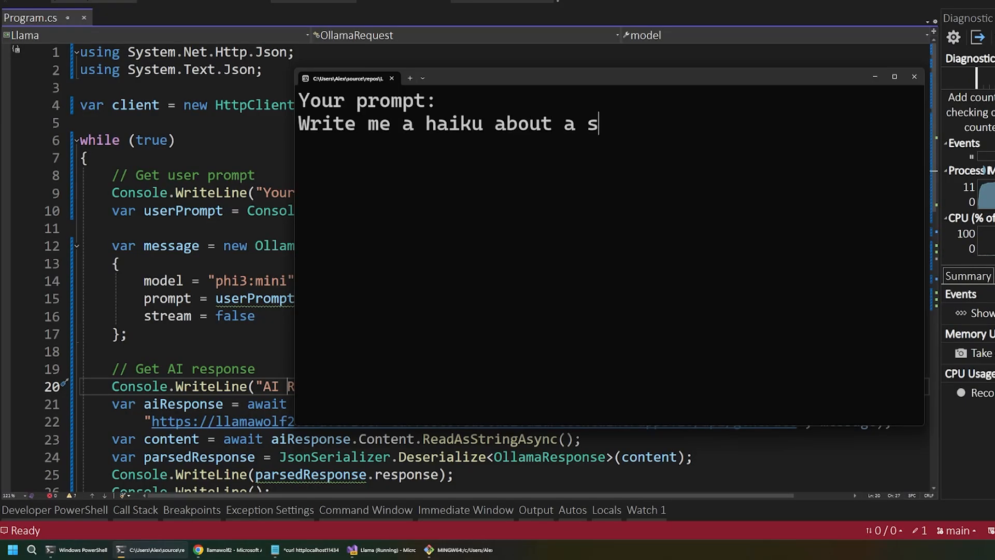
pyautogui.write('ad samurai')
pyautogui.press('enter')
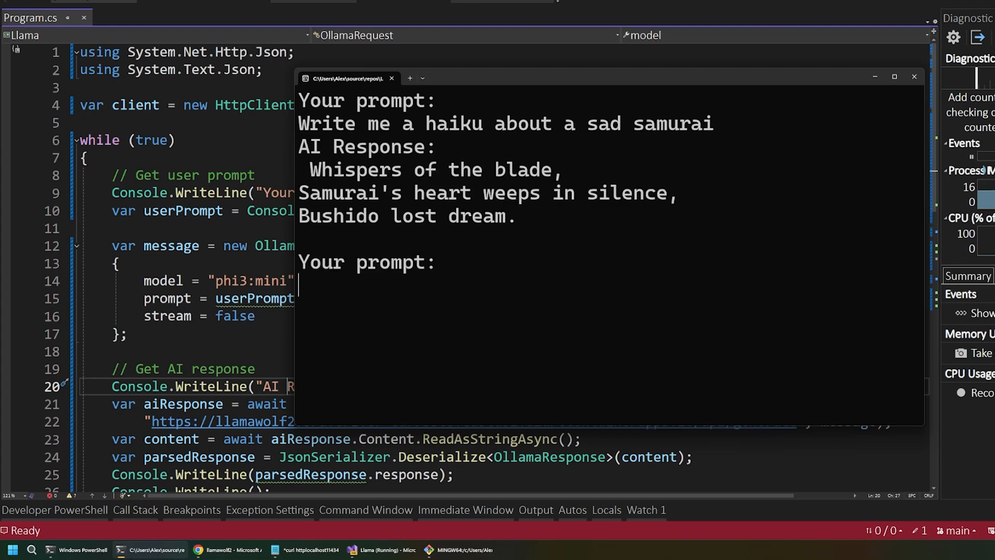
pyautogui.click(157, 549)
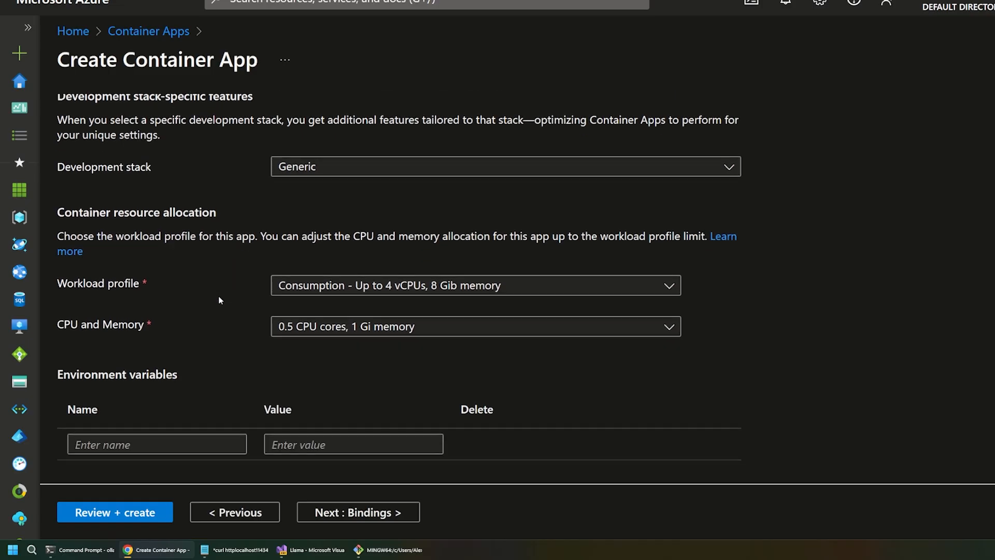